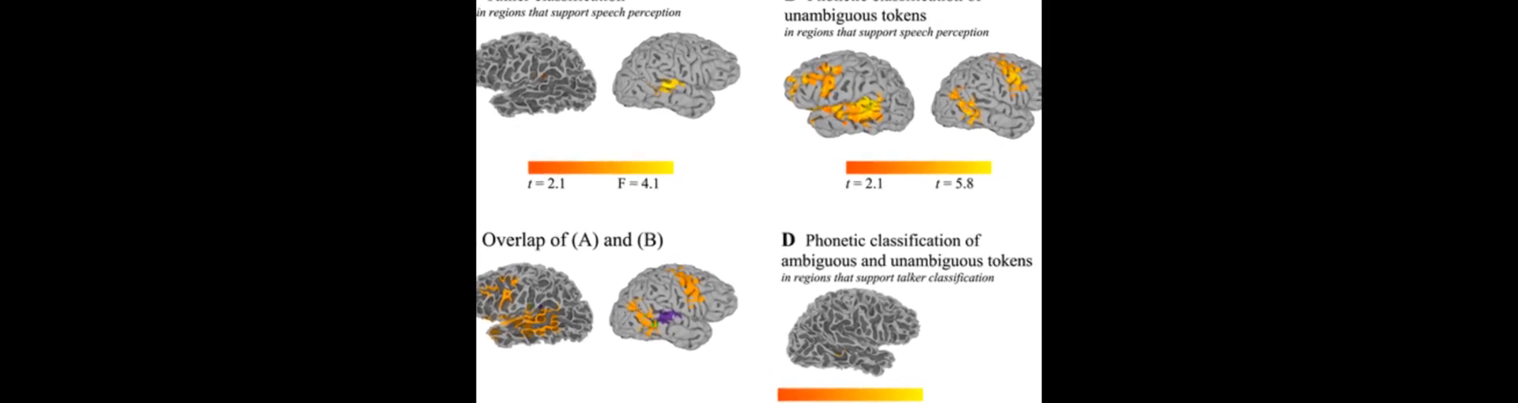
scroll("down", 3)
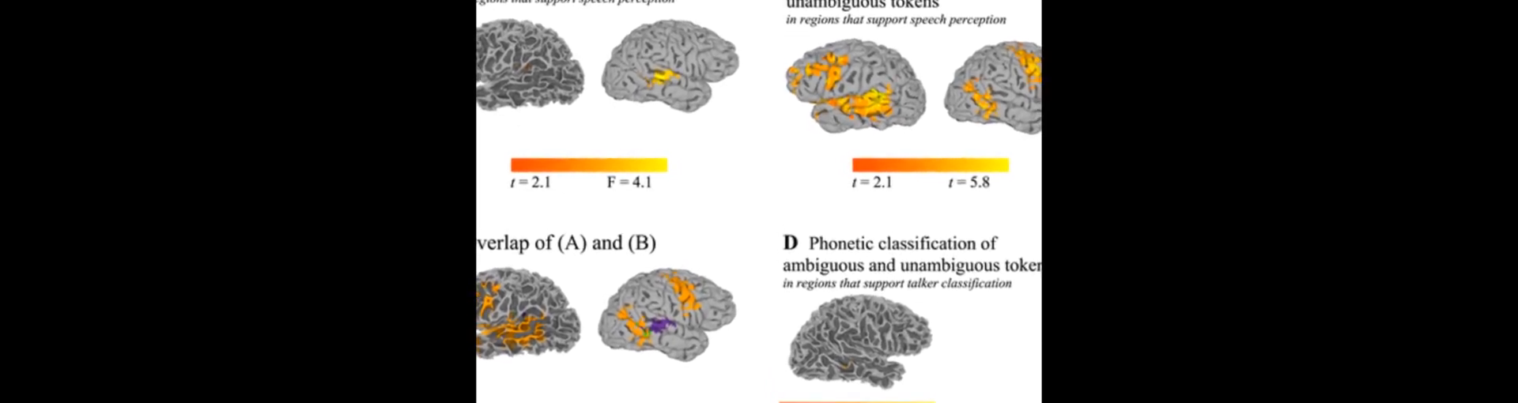
scroll("down", 3)
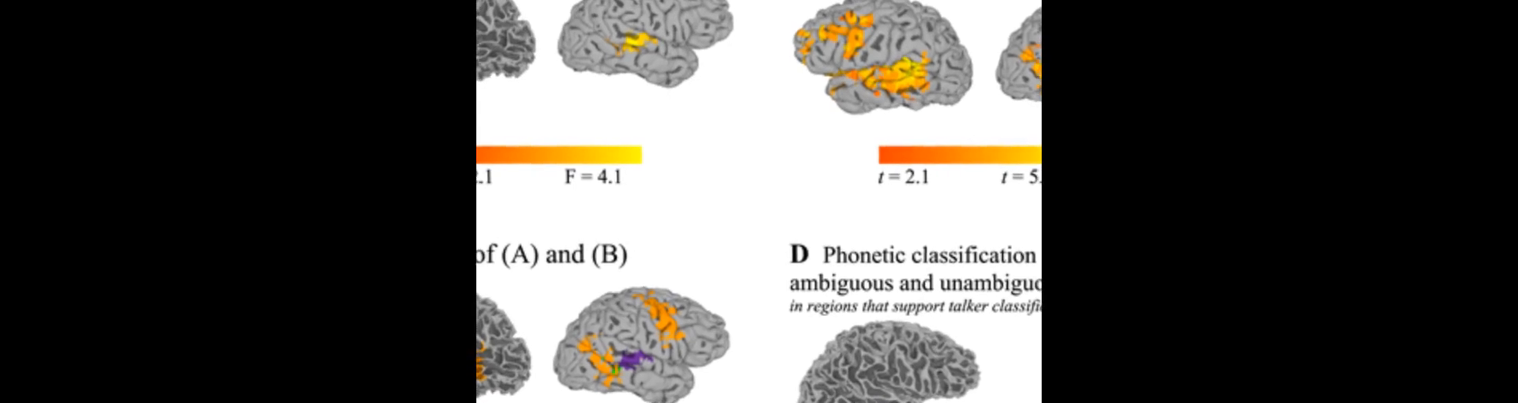
scroll("down", 3)
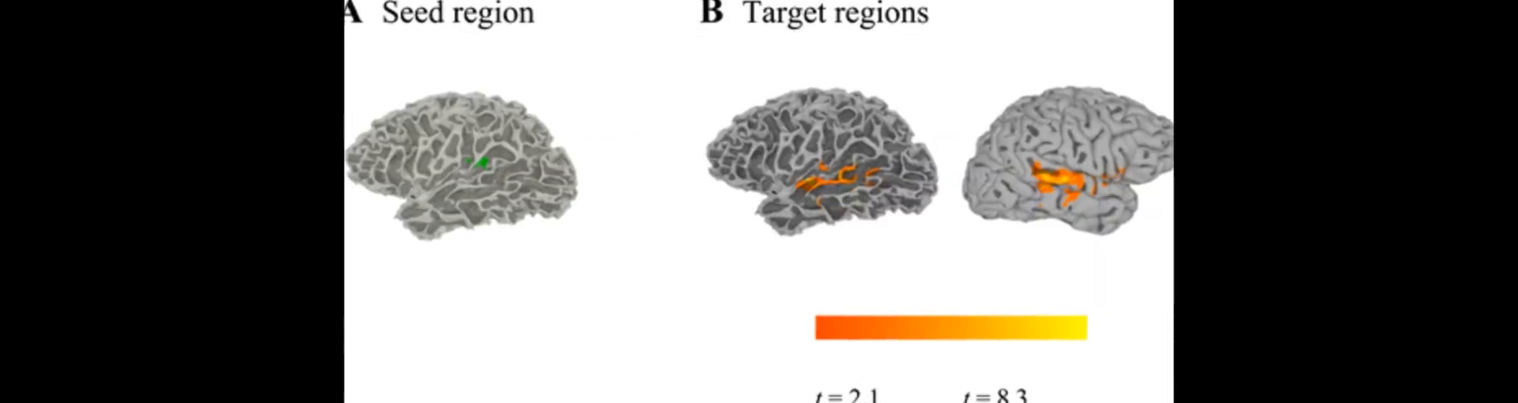
scroll("down", 3)
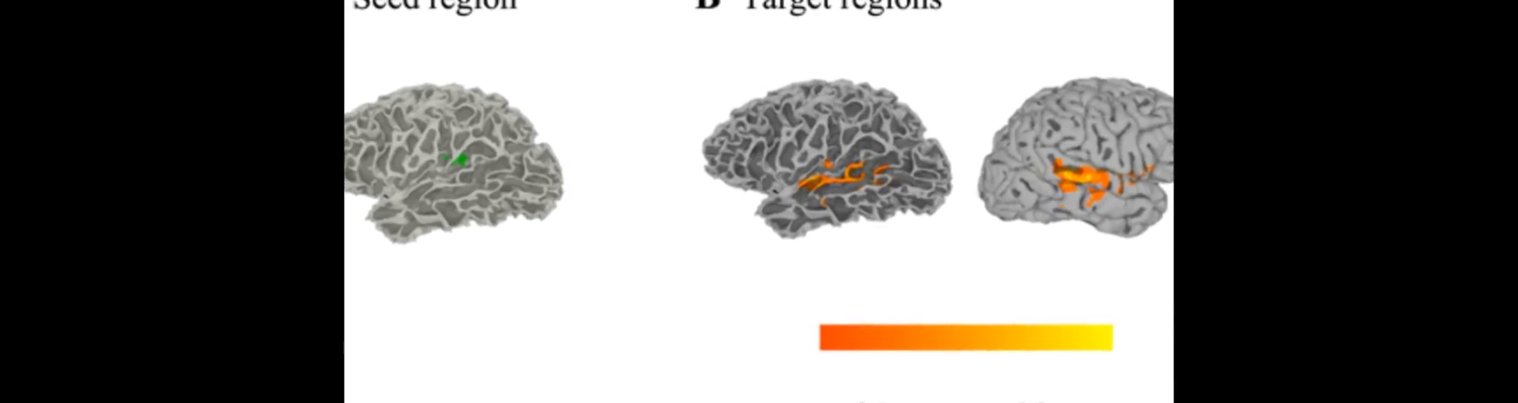